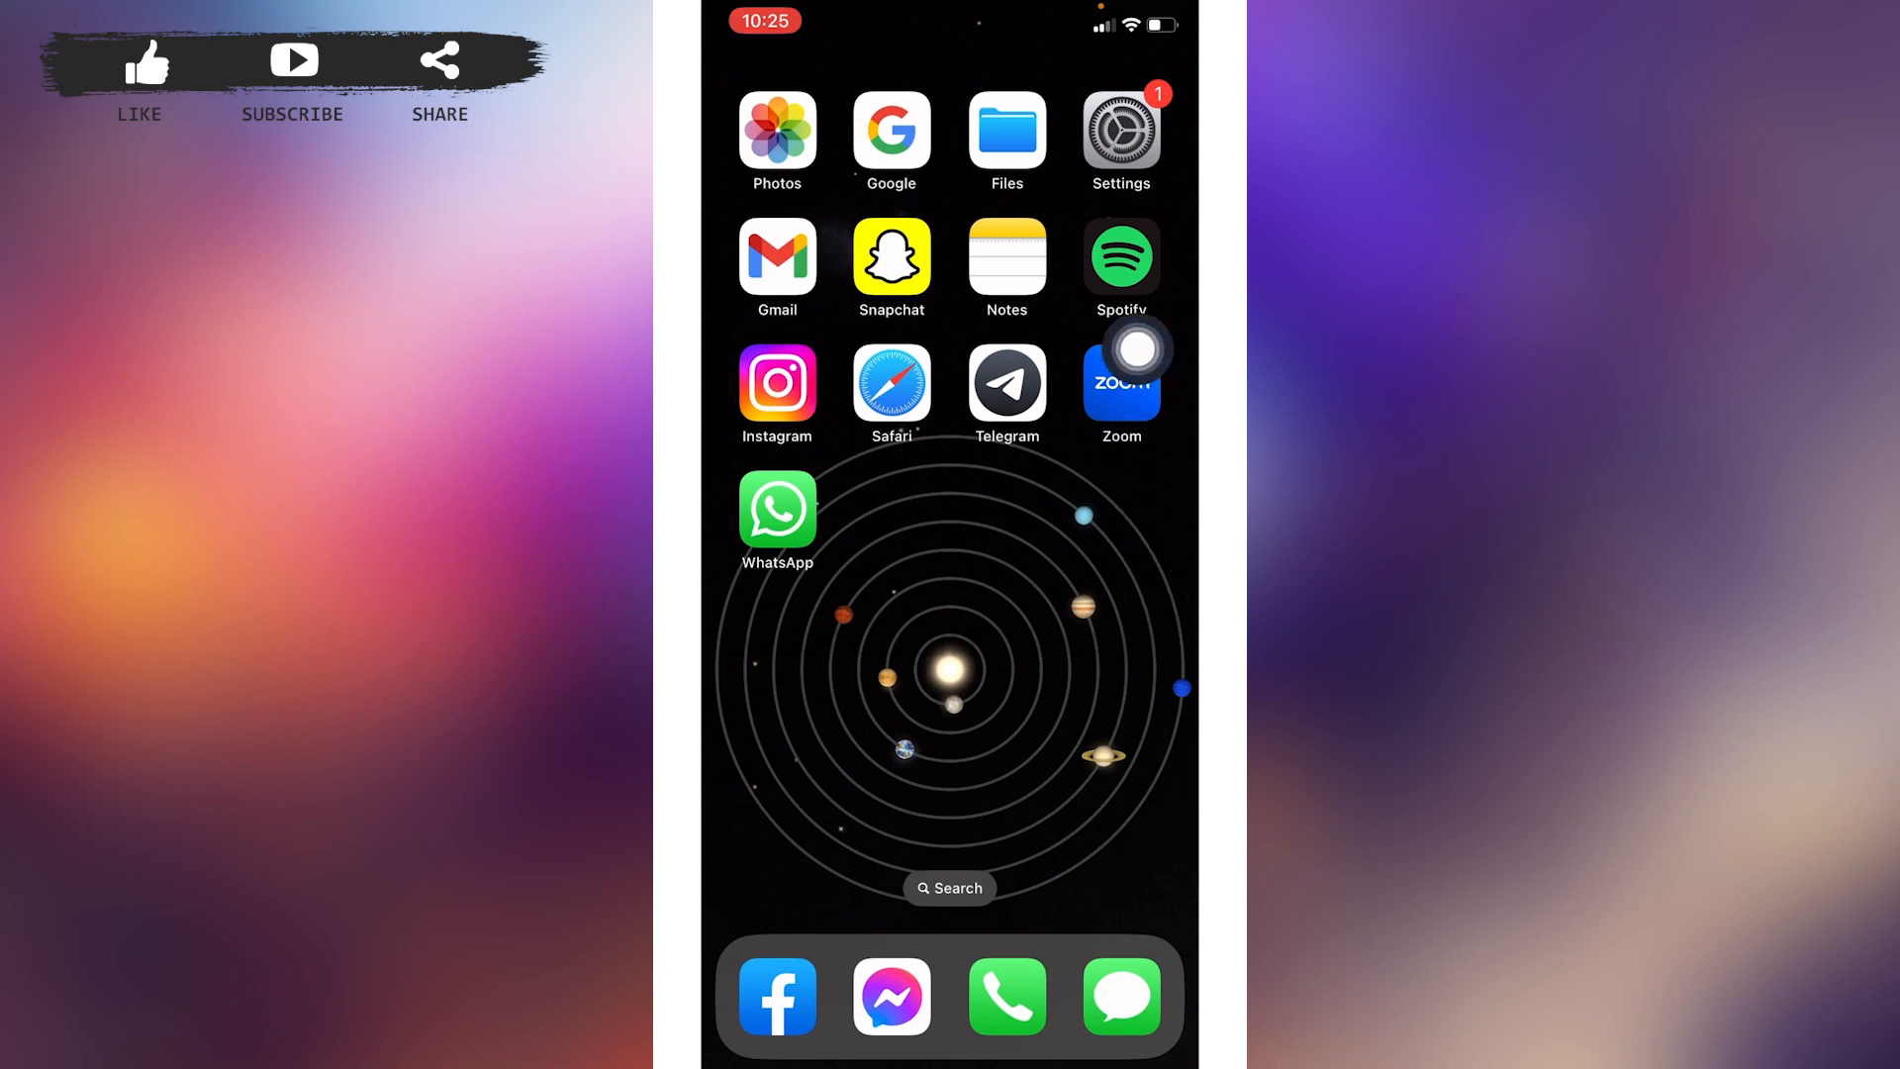
- Launch Zoom from the Home Screen to its Meetings overview
click(1119, 382)
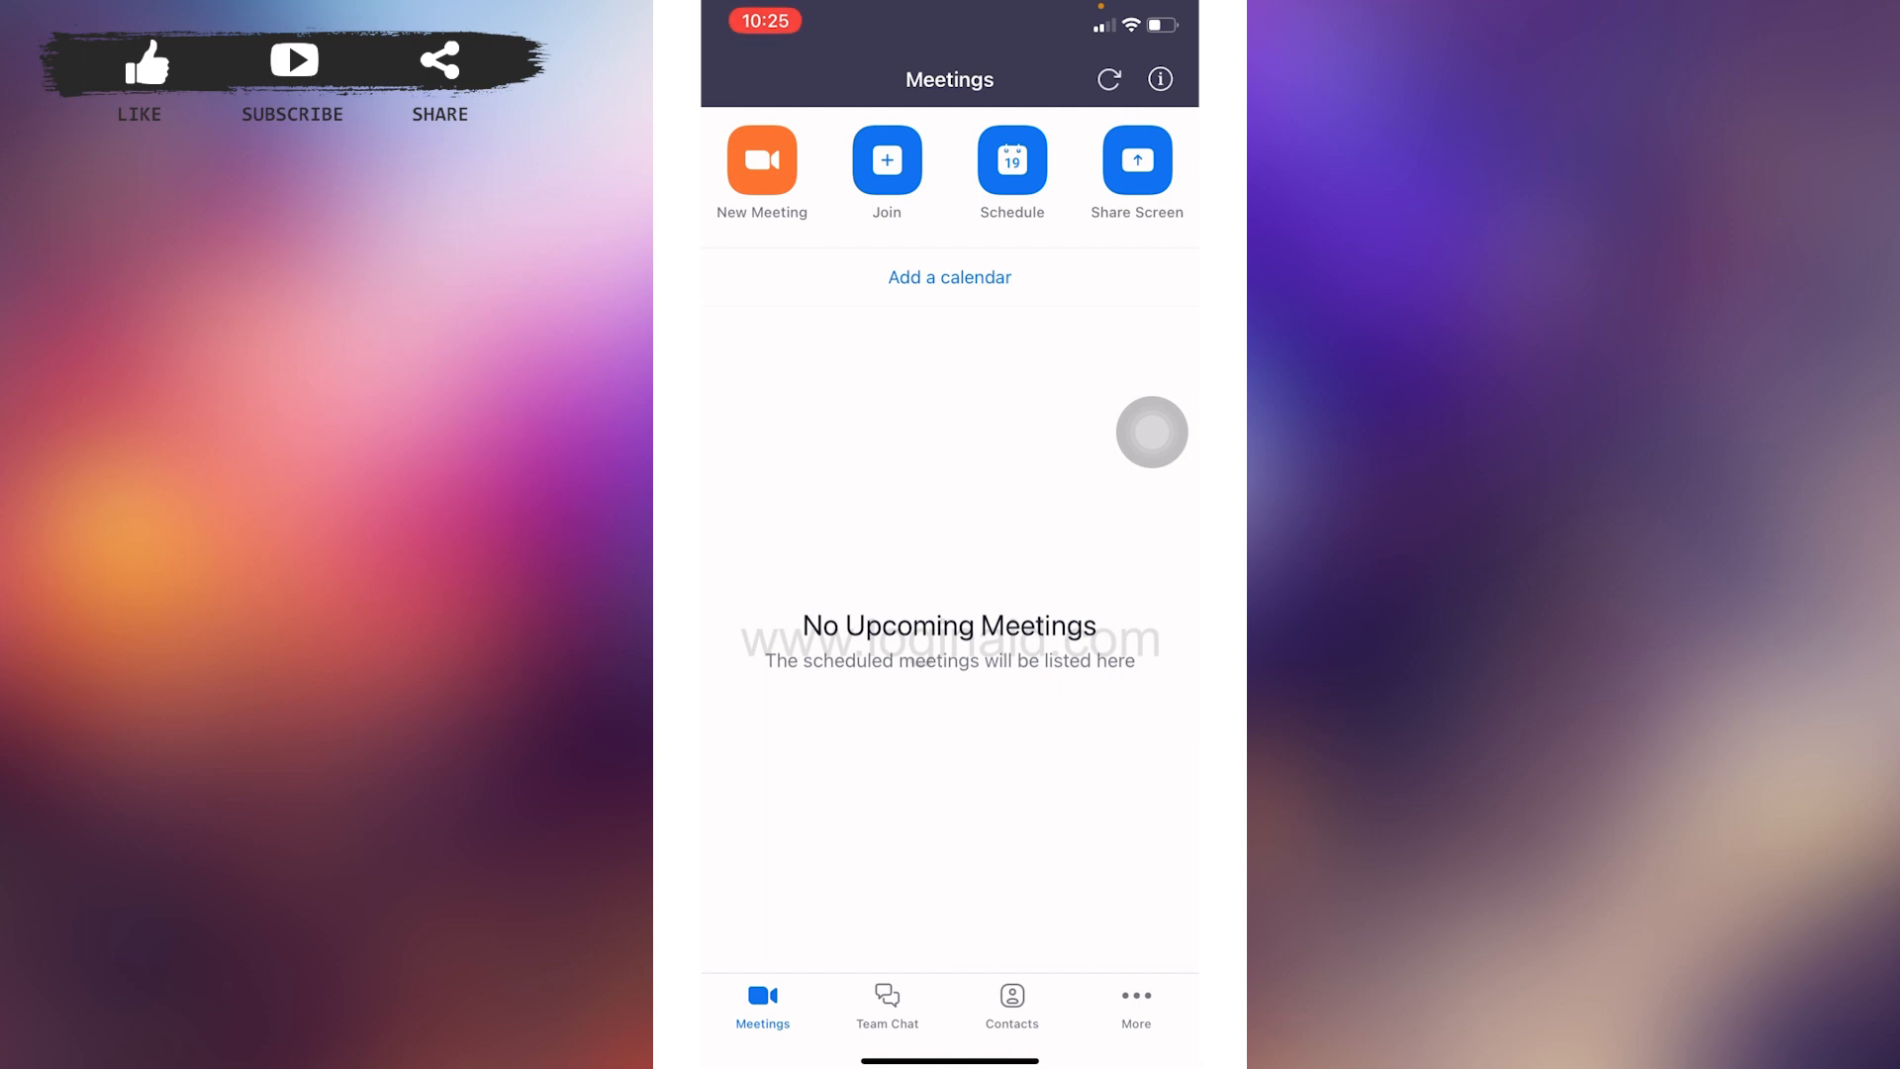
- Start a New Meeting with Video On and Use PMI enabled
click(761, 160)
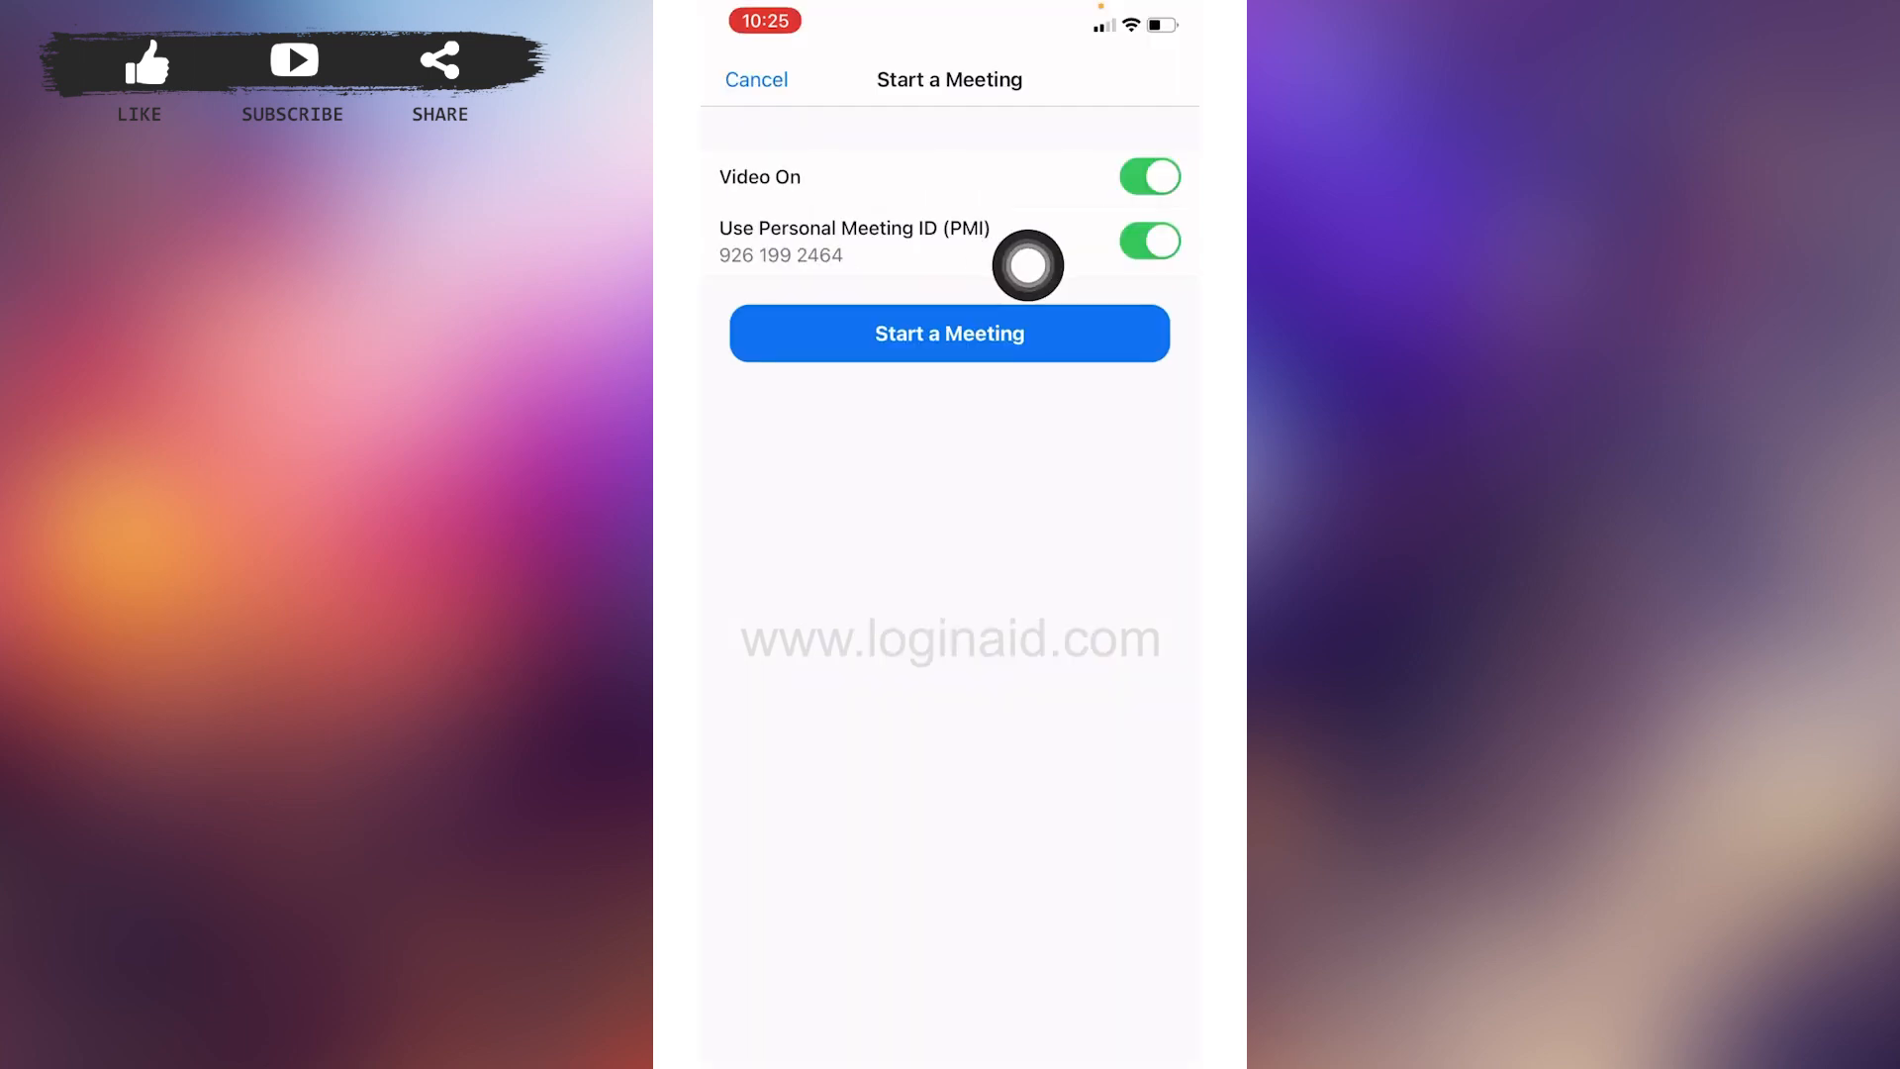
click(949, 334)
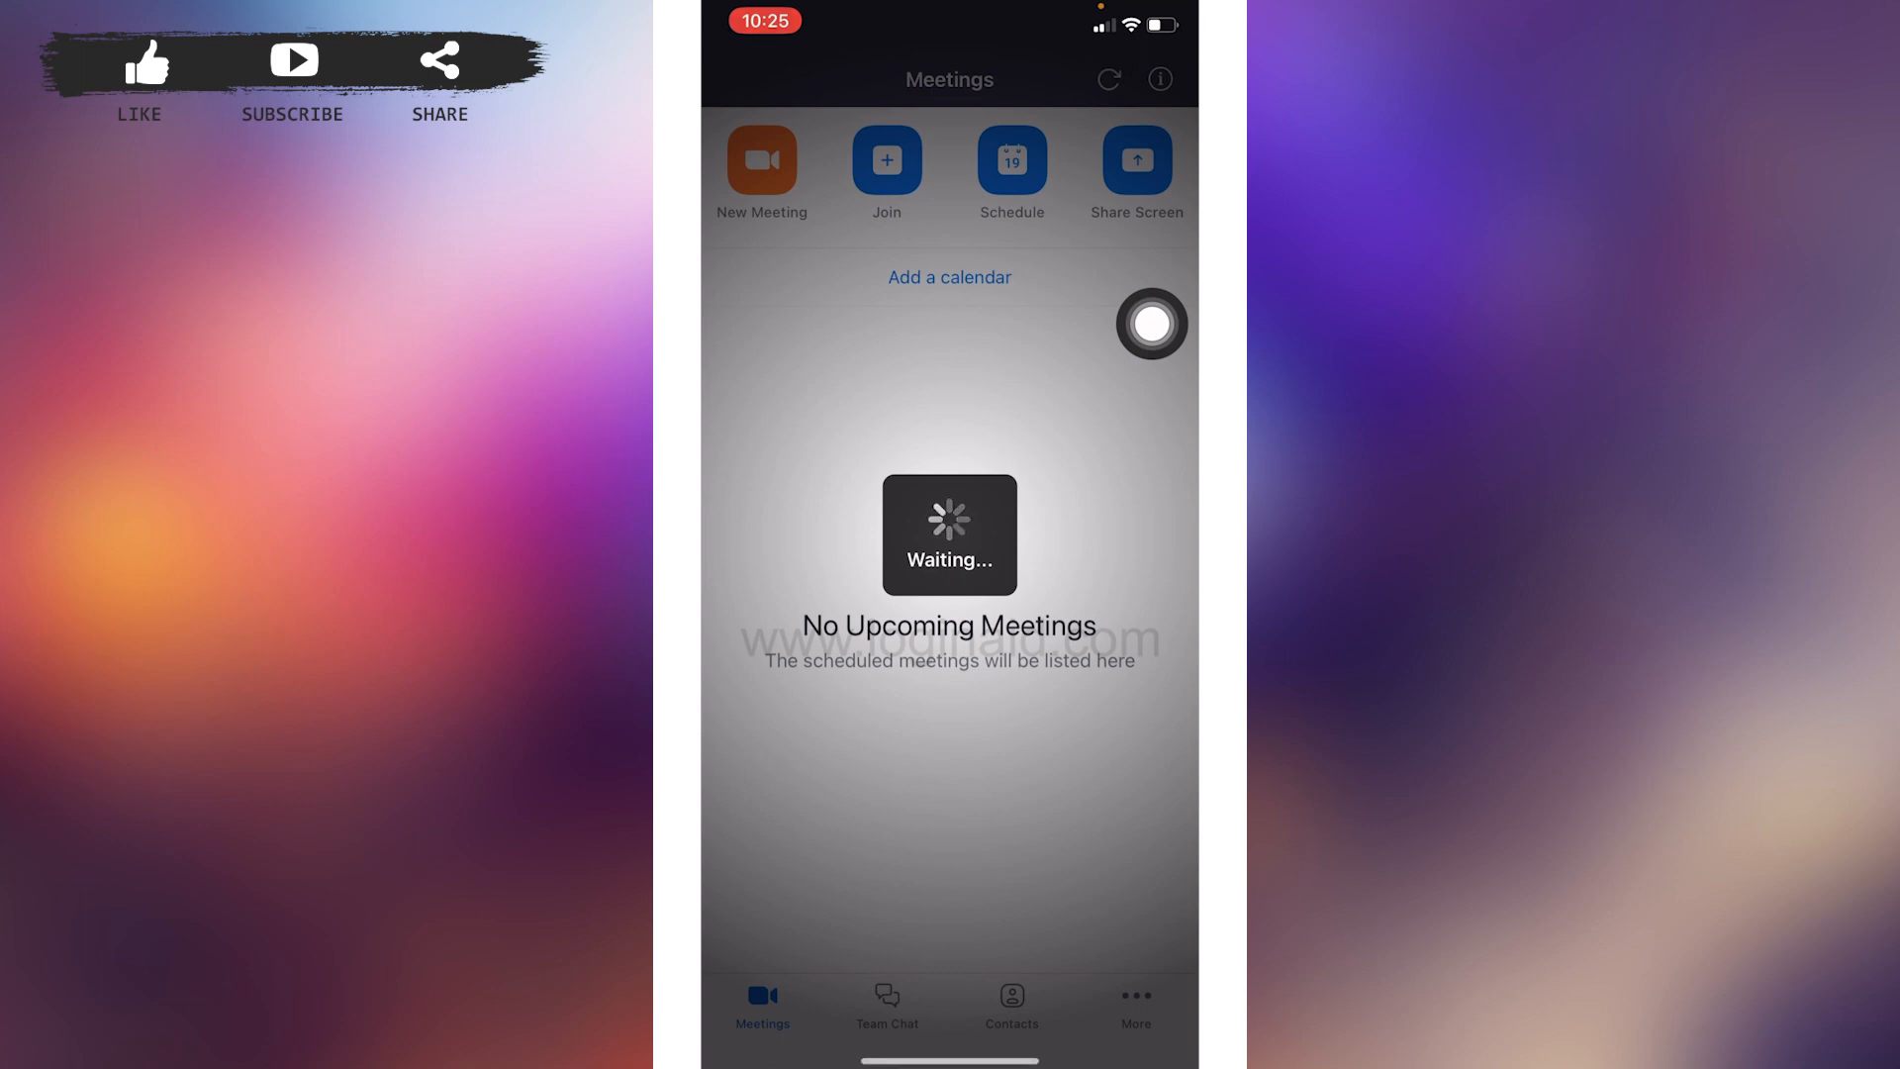
click(760, 162)
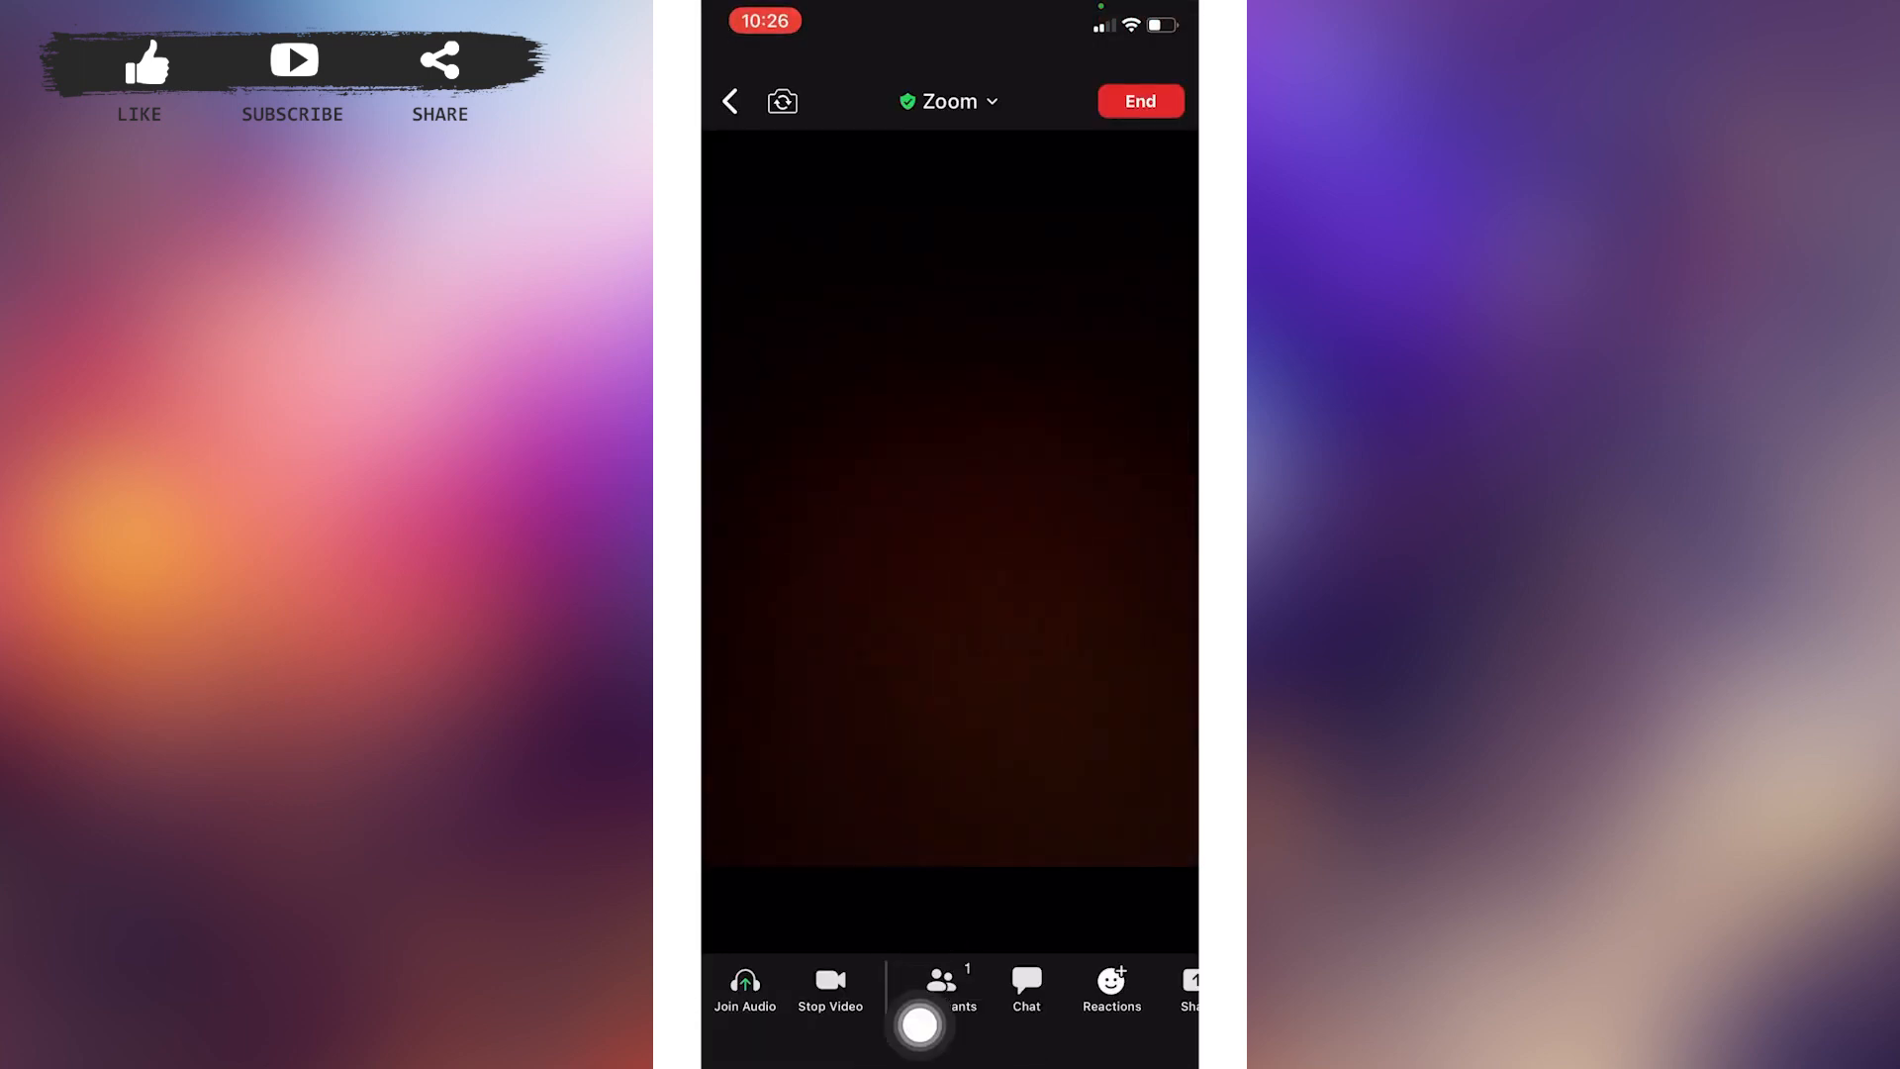
- Show the Participants list and bring up the Invite options for the meeting
click(940, 981)
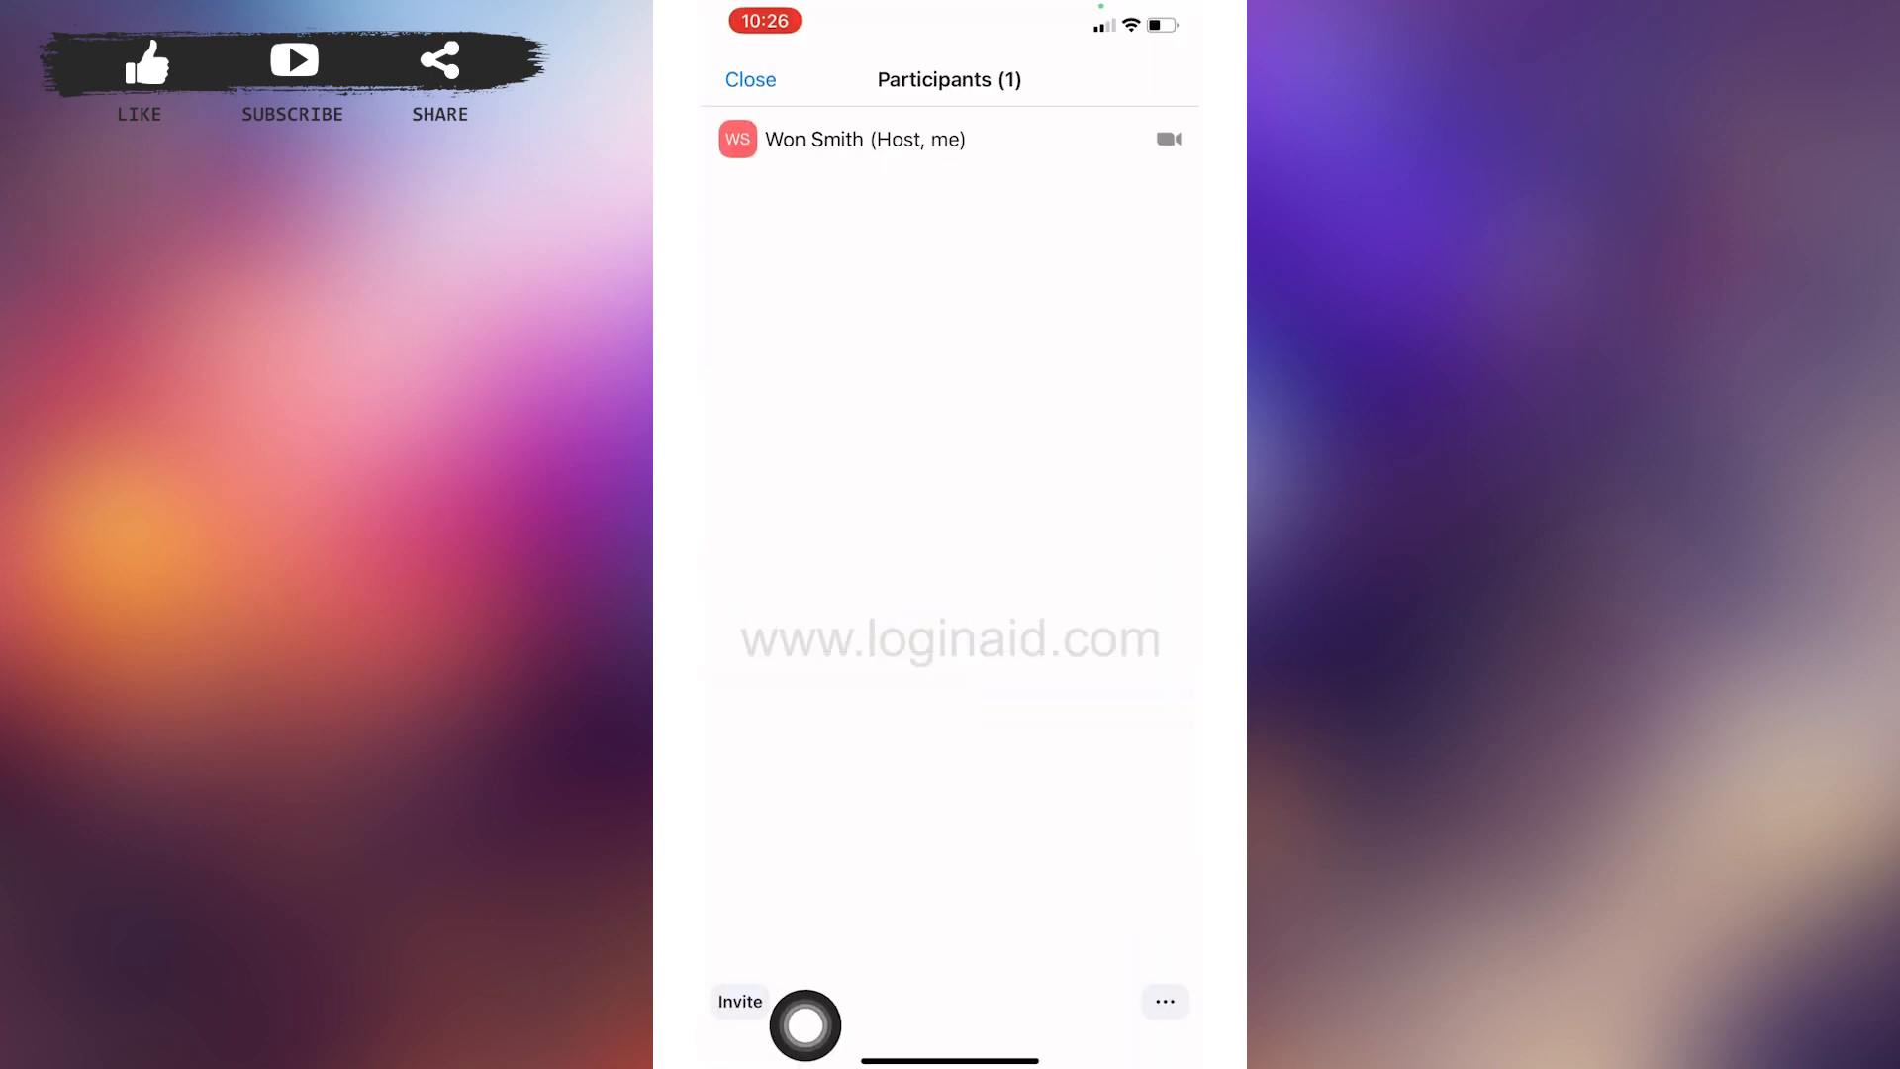
click(740, 1001)
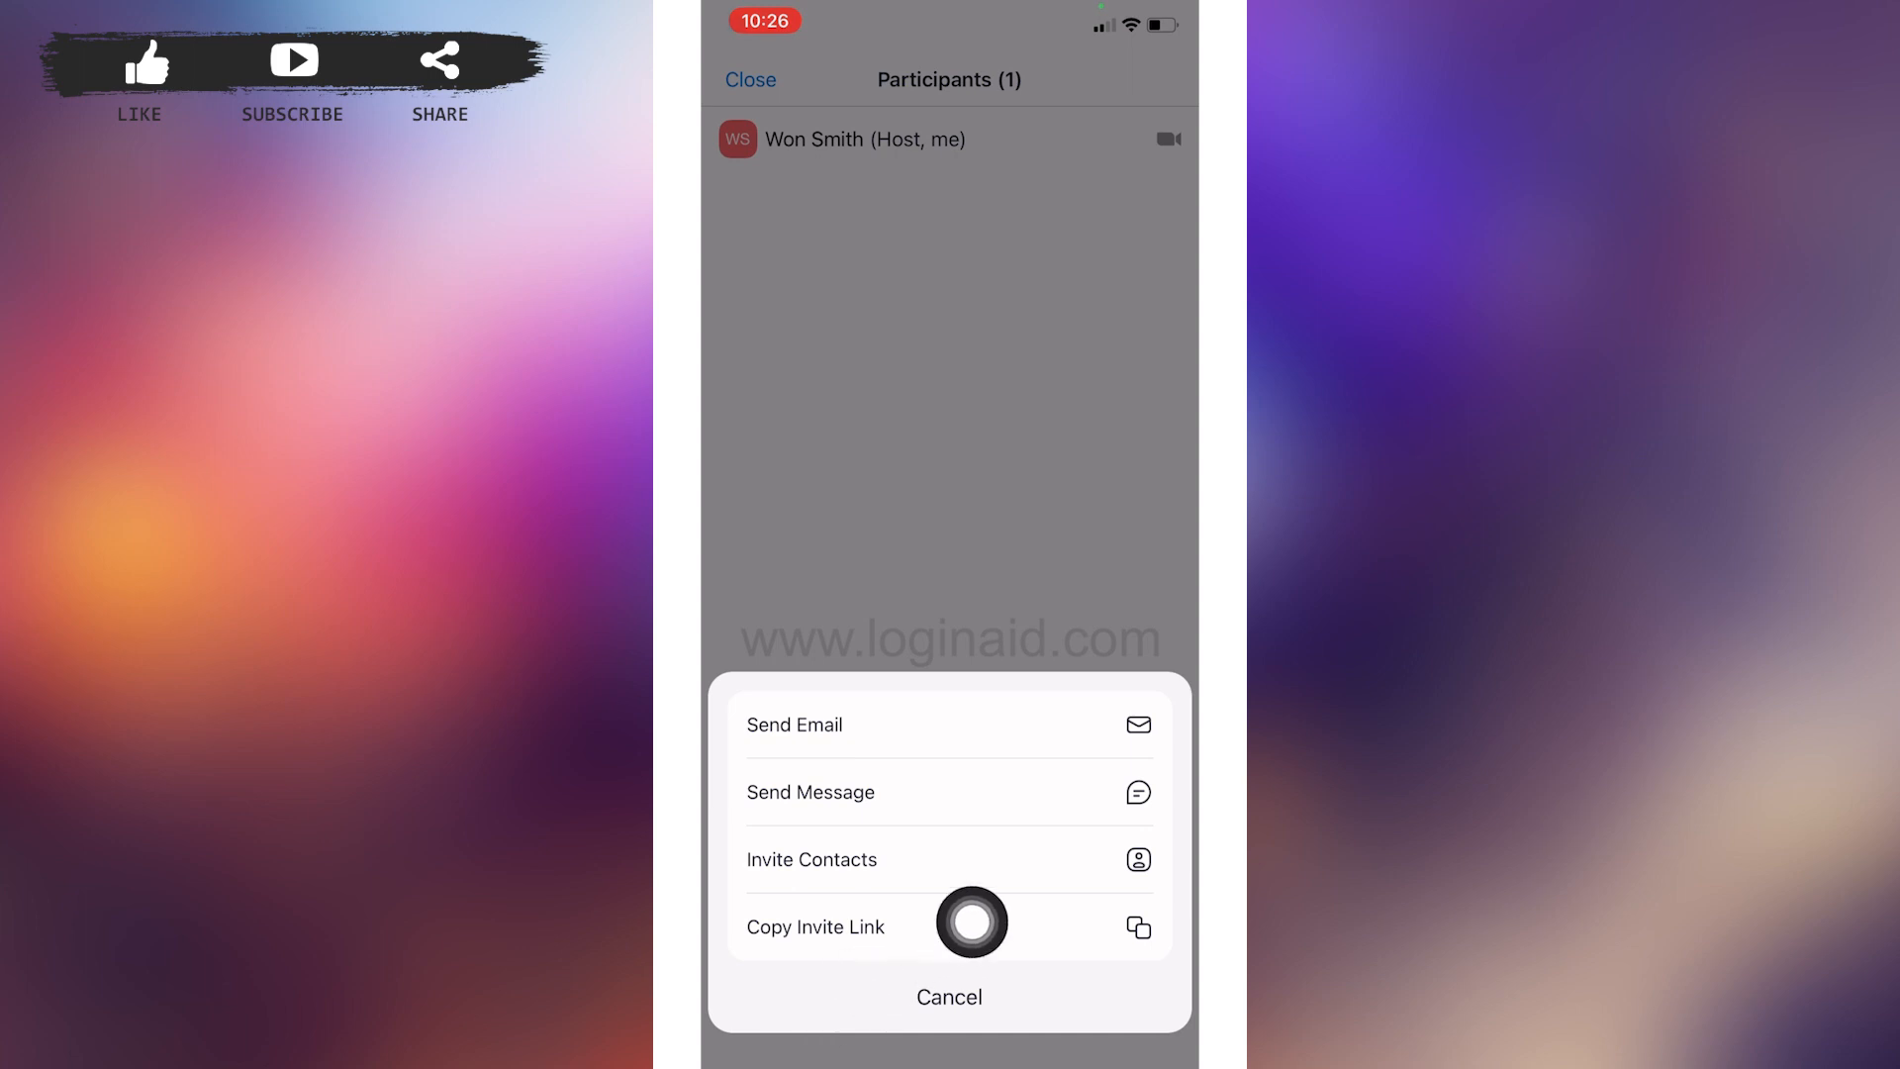
mouse_move(1152, 922)
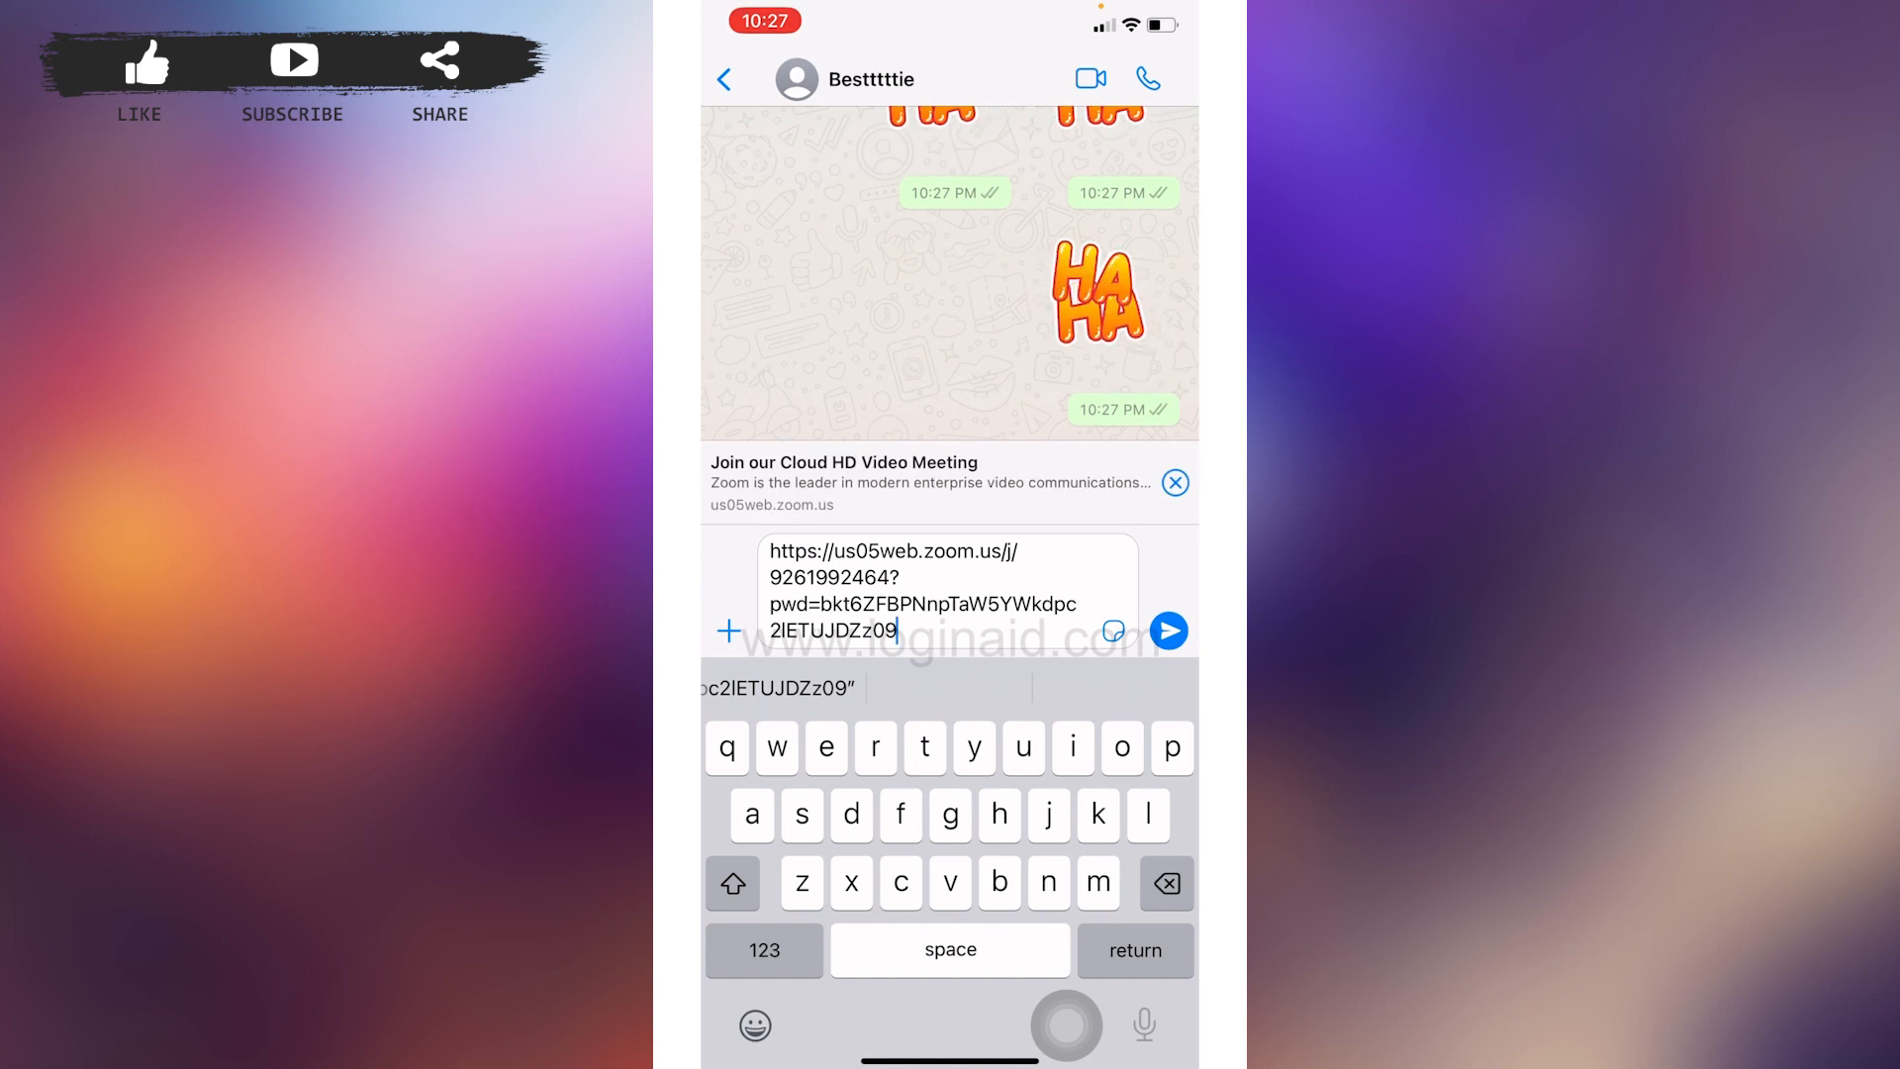
- Send the pasted invite link in the Bestttttie chat and return to the chats list
click(1167, 631)
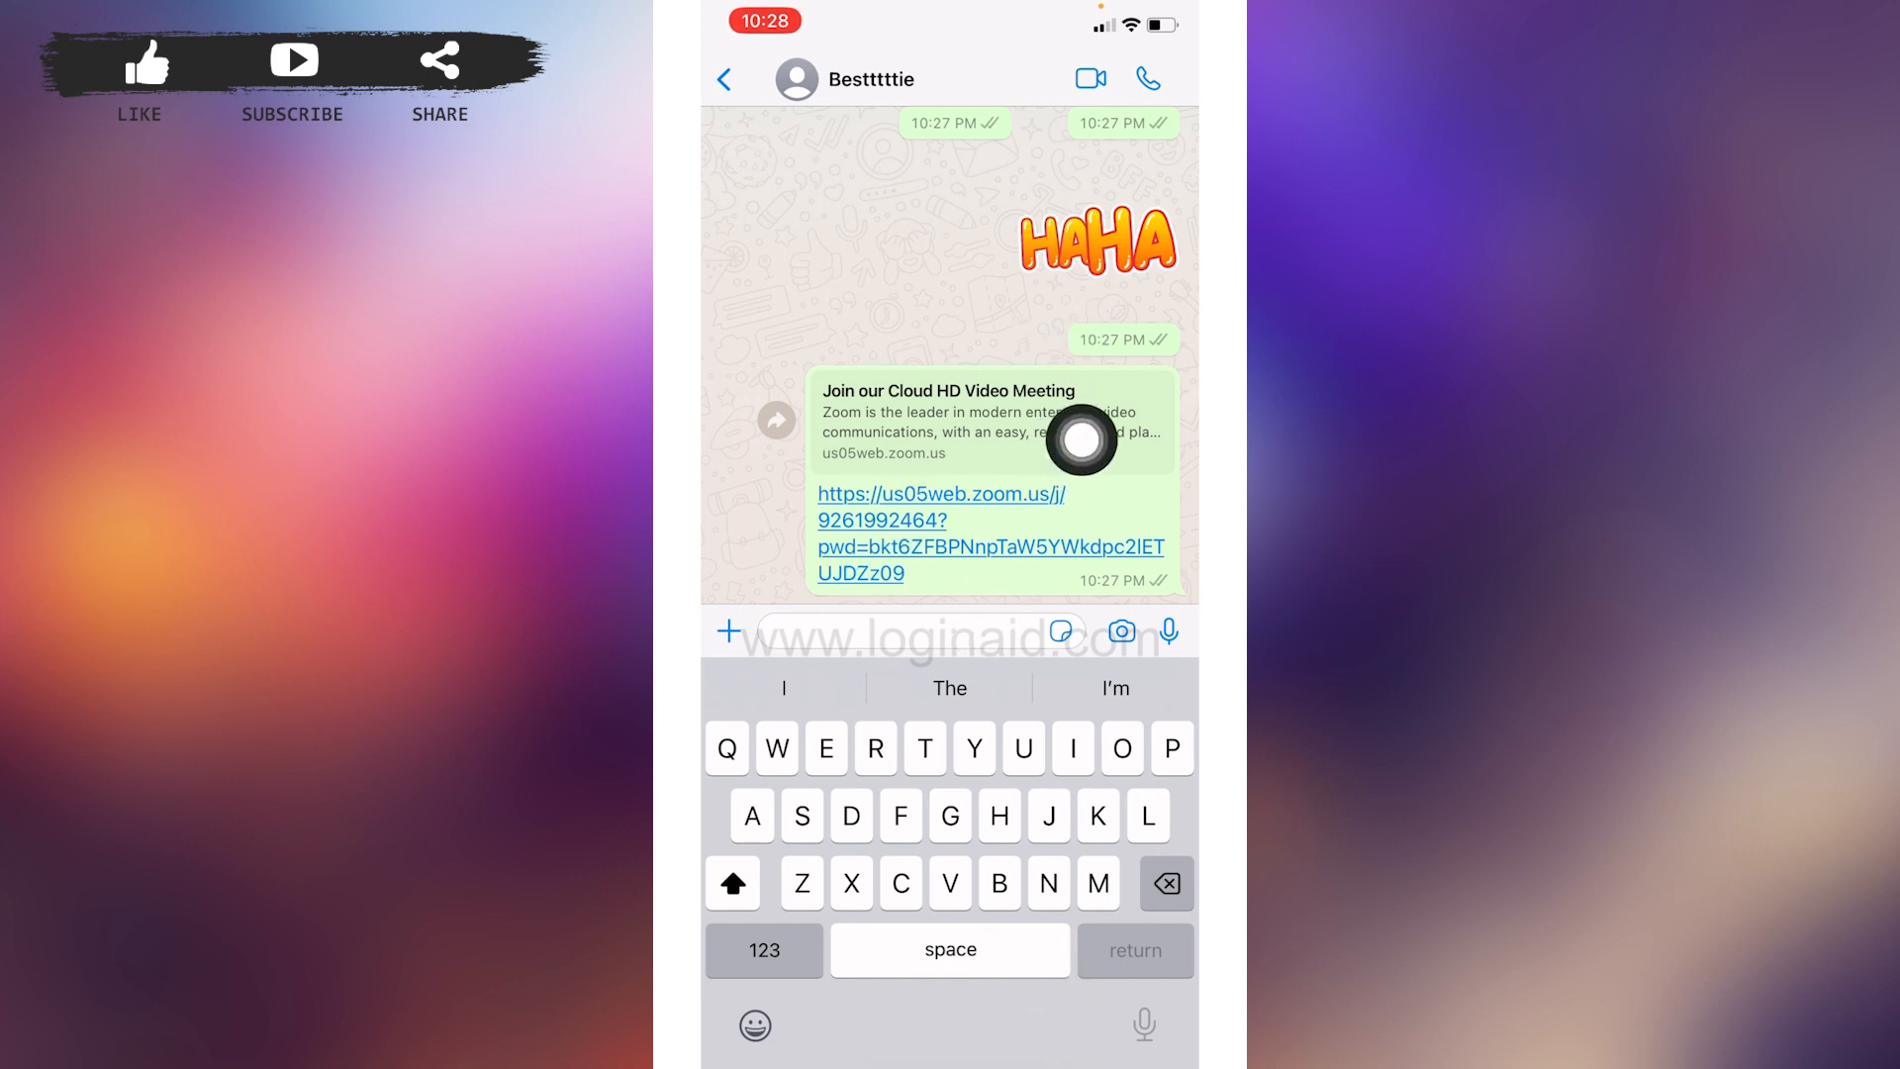
click(723, 79)
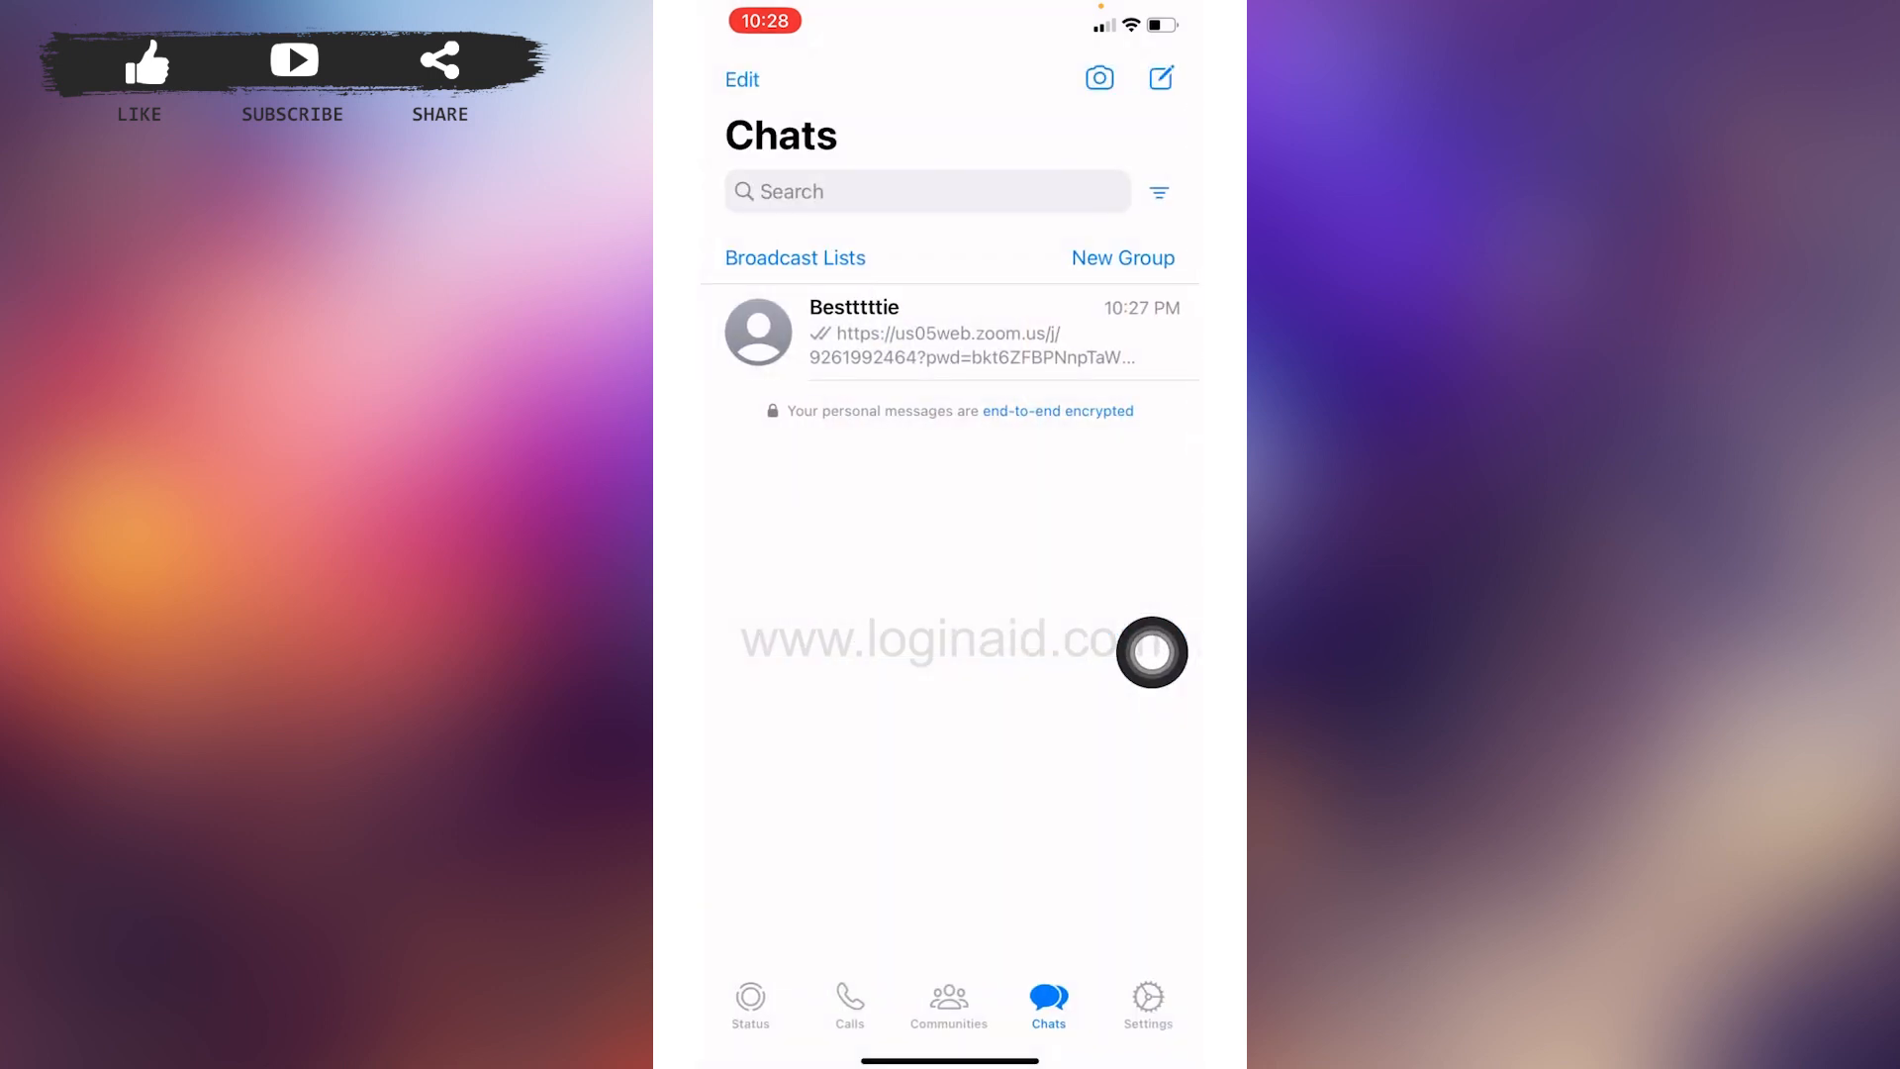